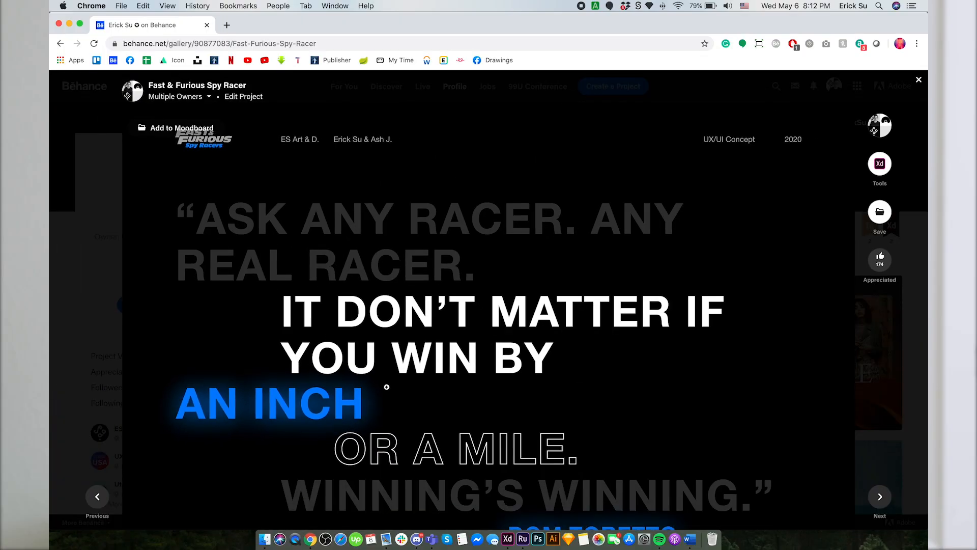
- Select Artboard – 1 and bring up its export dialog with Cmd+E
{"action": "scroll", "scroll_direction": "down", "scroll_amount": 3}
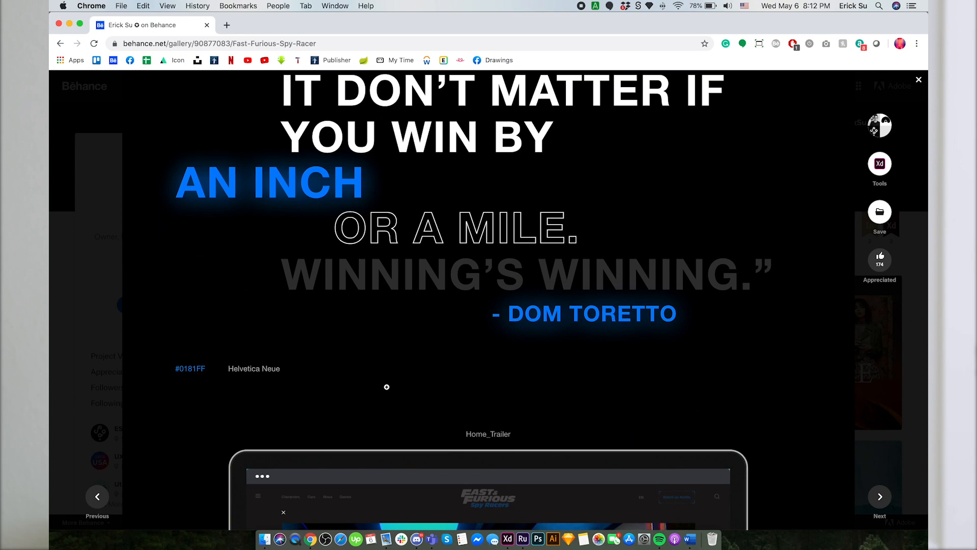
{"action": "scroll", "scroll_direction": "down", "scroll_amount": 3}
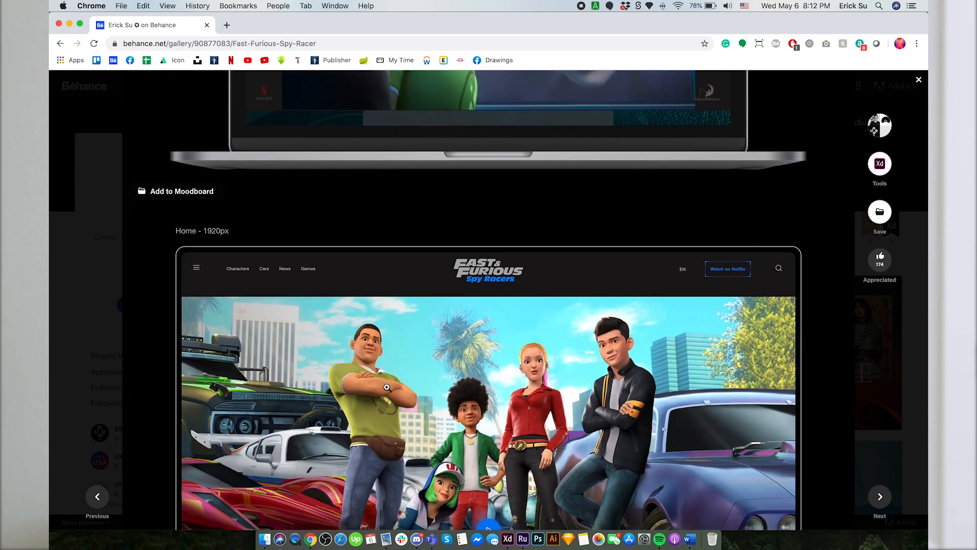
{"action": "scroll", "scroll_direction": "down", "scroll_amount": 3}
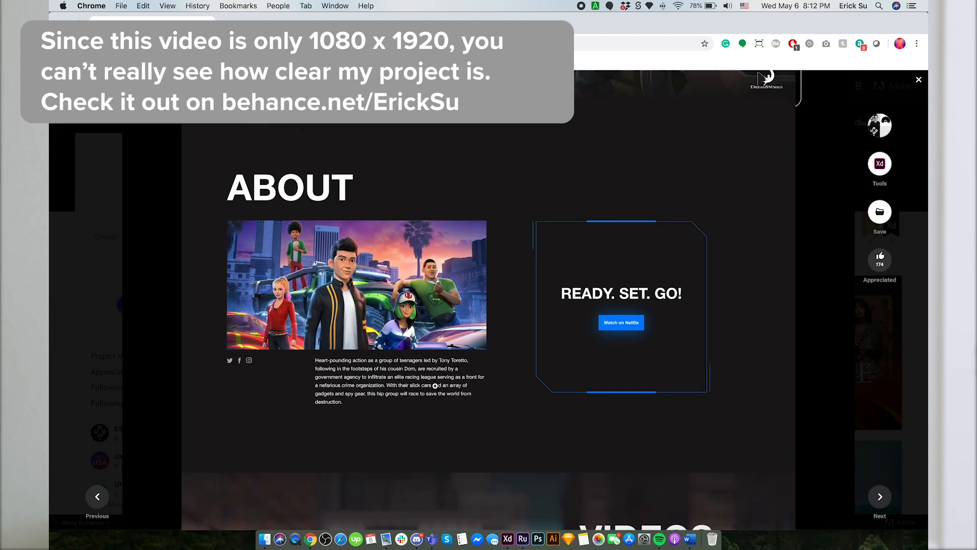
{"action": "mouse_move", "coordinate": [918, 83]}
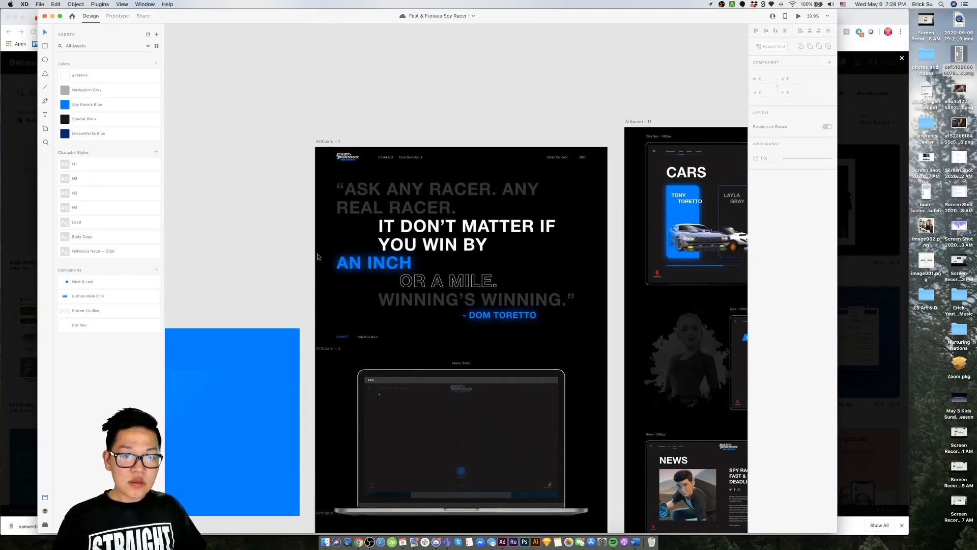
{"action": "left_click", "coordinate": [326, 213]}
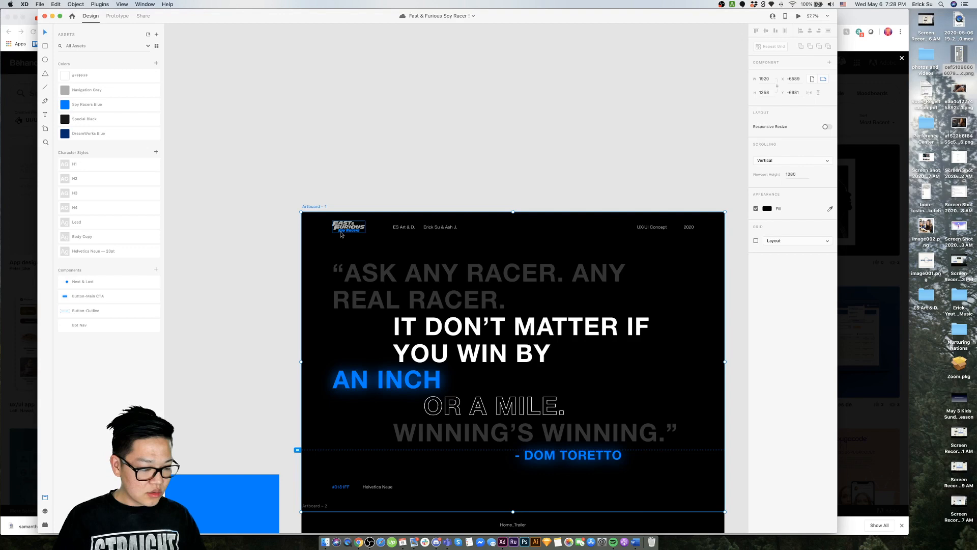
{"action": "key", "text": "cmd+e"}
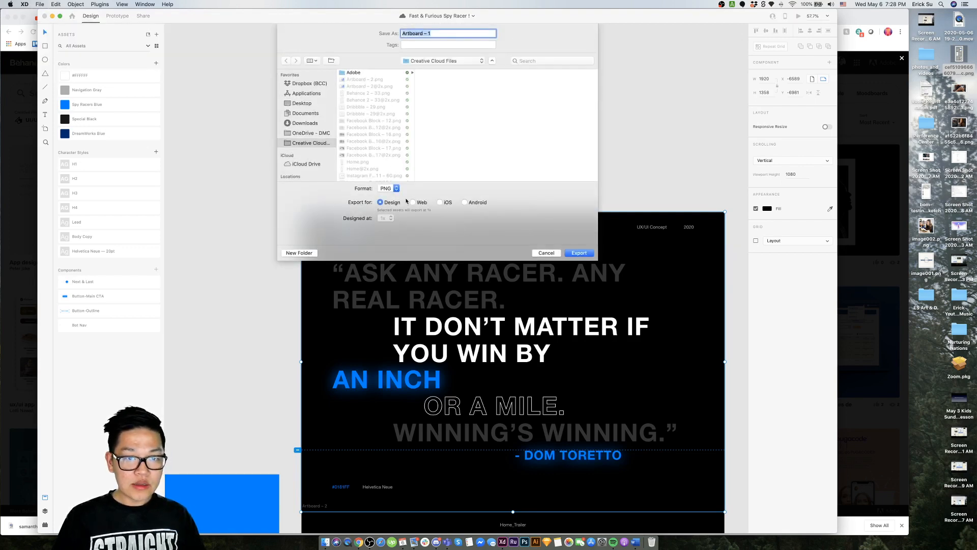
- Compare the Design, Web and iOS presets, settle on Web, and keep design scale 1x
{"action": "left_click", "coordinate": [412, 202]}
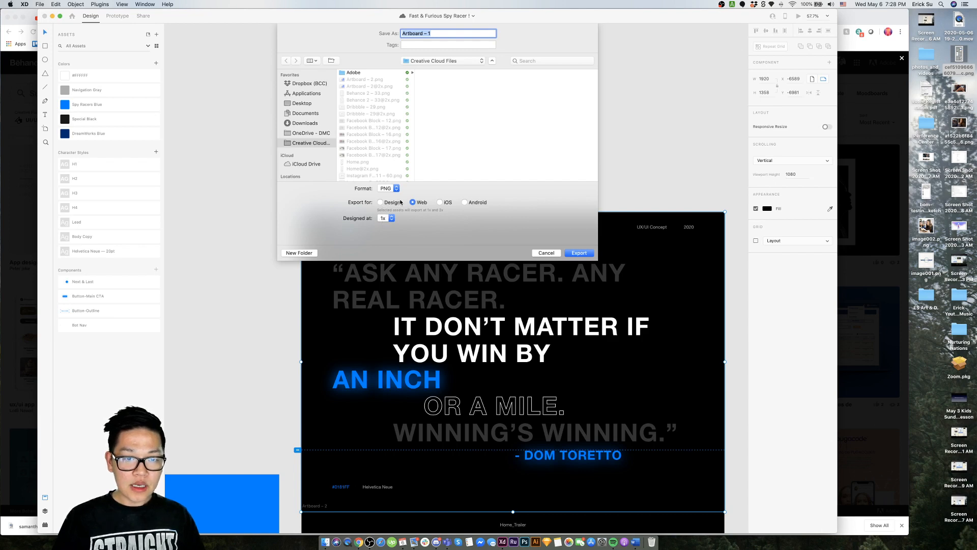
{"action": "left_click", "coordinate": [379, 202]}
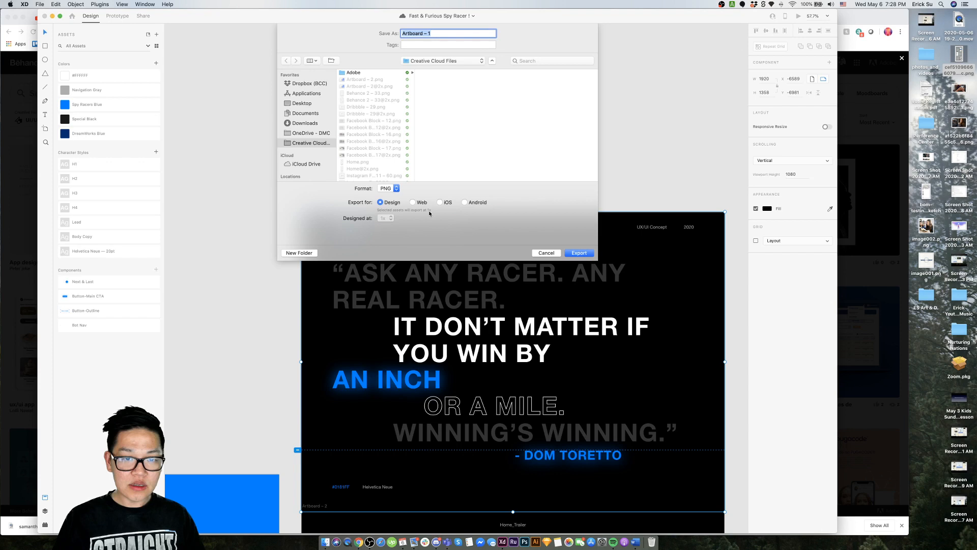
{"action": "left_click", "coordinate": [412, 202]}
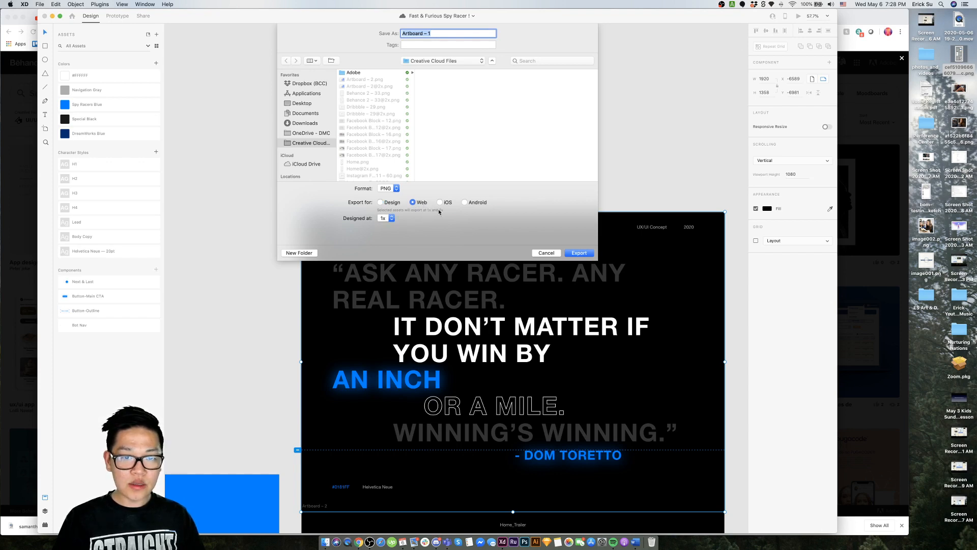
{"action": "left_click", "coordinate": [440, 202]}
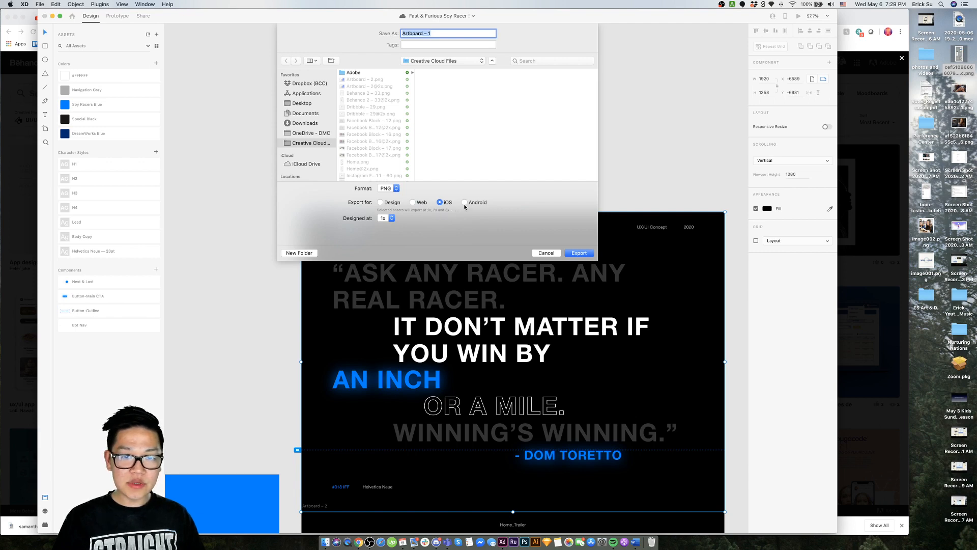
{"action": "left_click", "coordinate": [413, 202]}
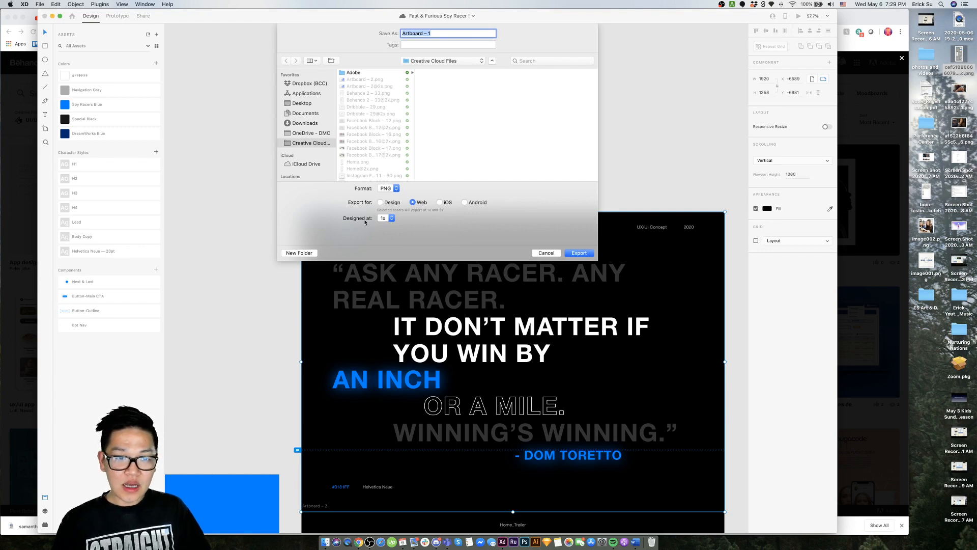
{"action": "left_click", "coordinate": [384, 217]}
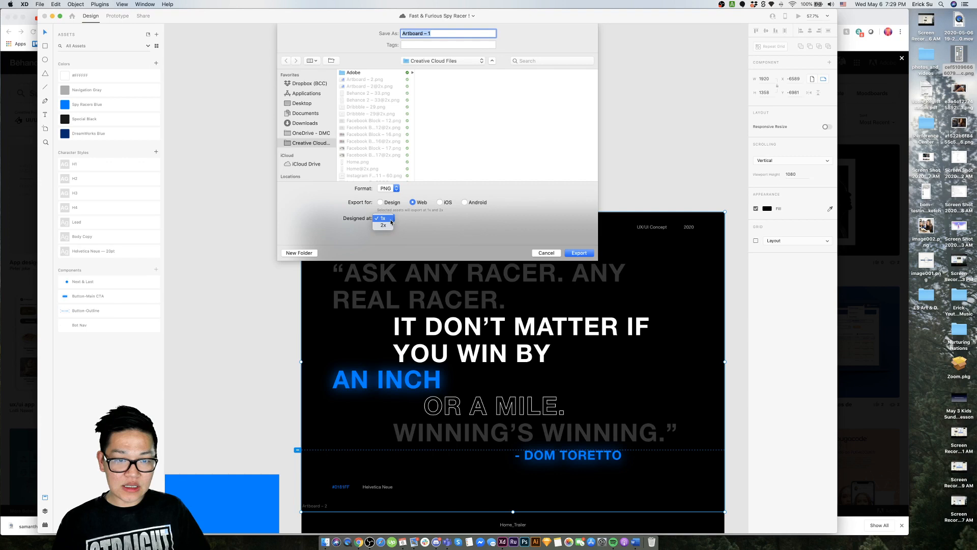
{"action": "left_click", "coordinate": [383, 218]}
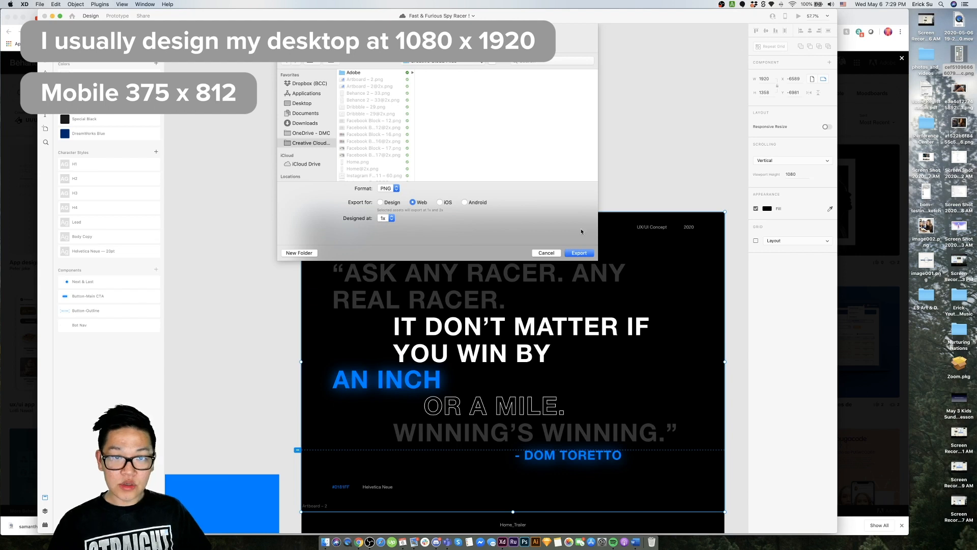
{"action": "left_click", "coordinate": [388, 188]}
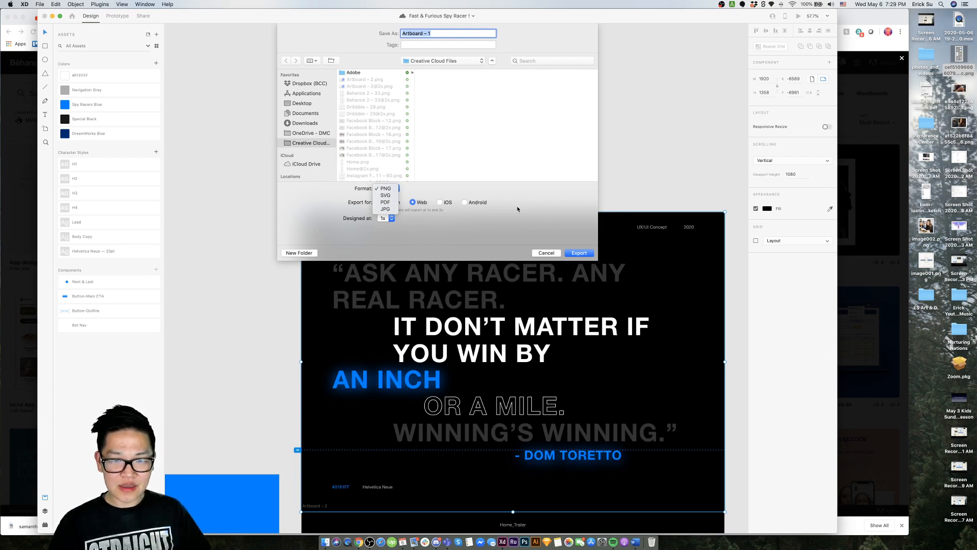
{"action": "left_click", "coordinate": [386, 188]}
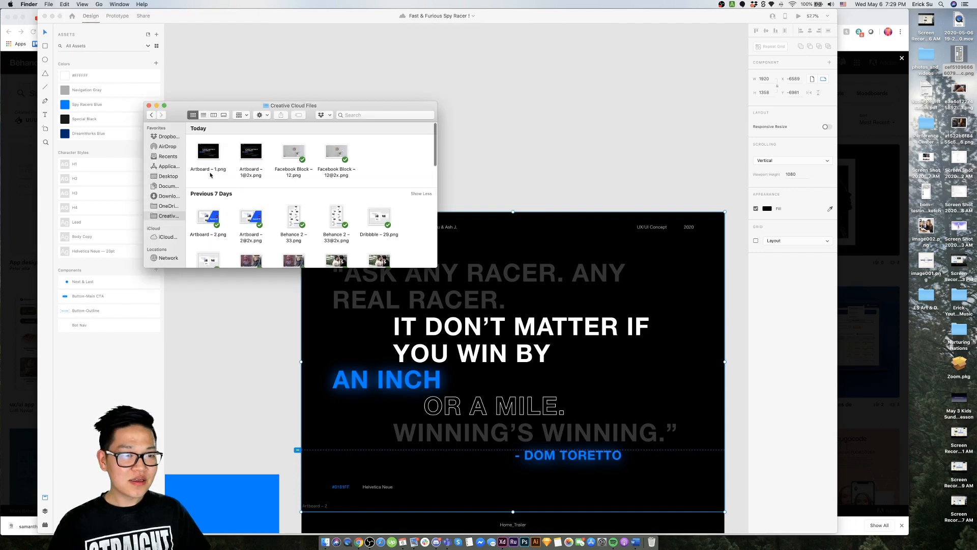
{"action": "left_click", "coordinate": [251, 152]}
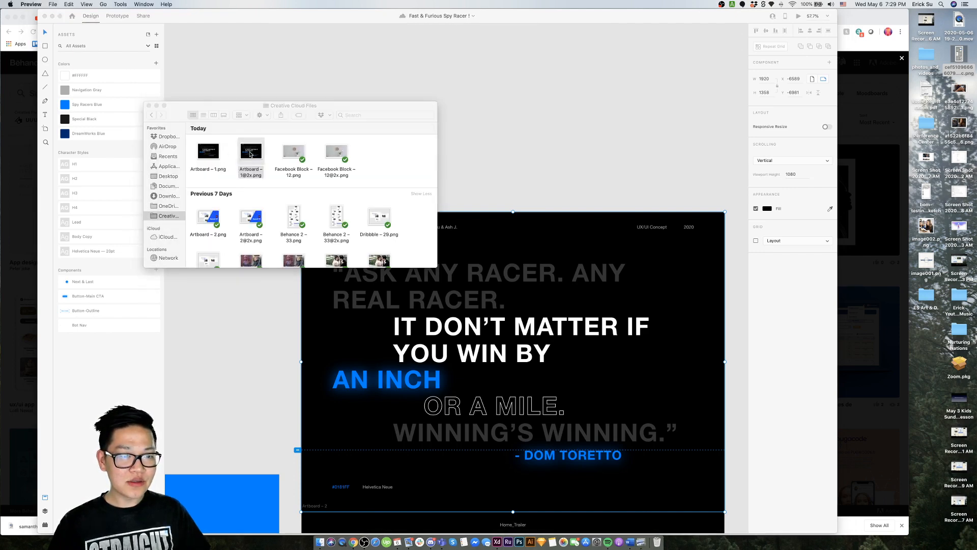